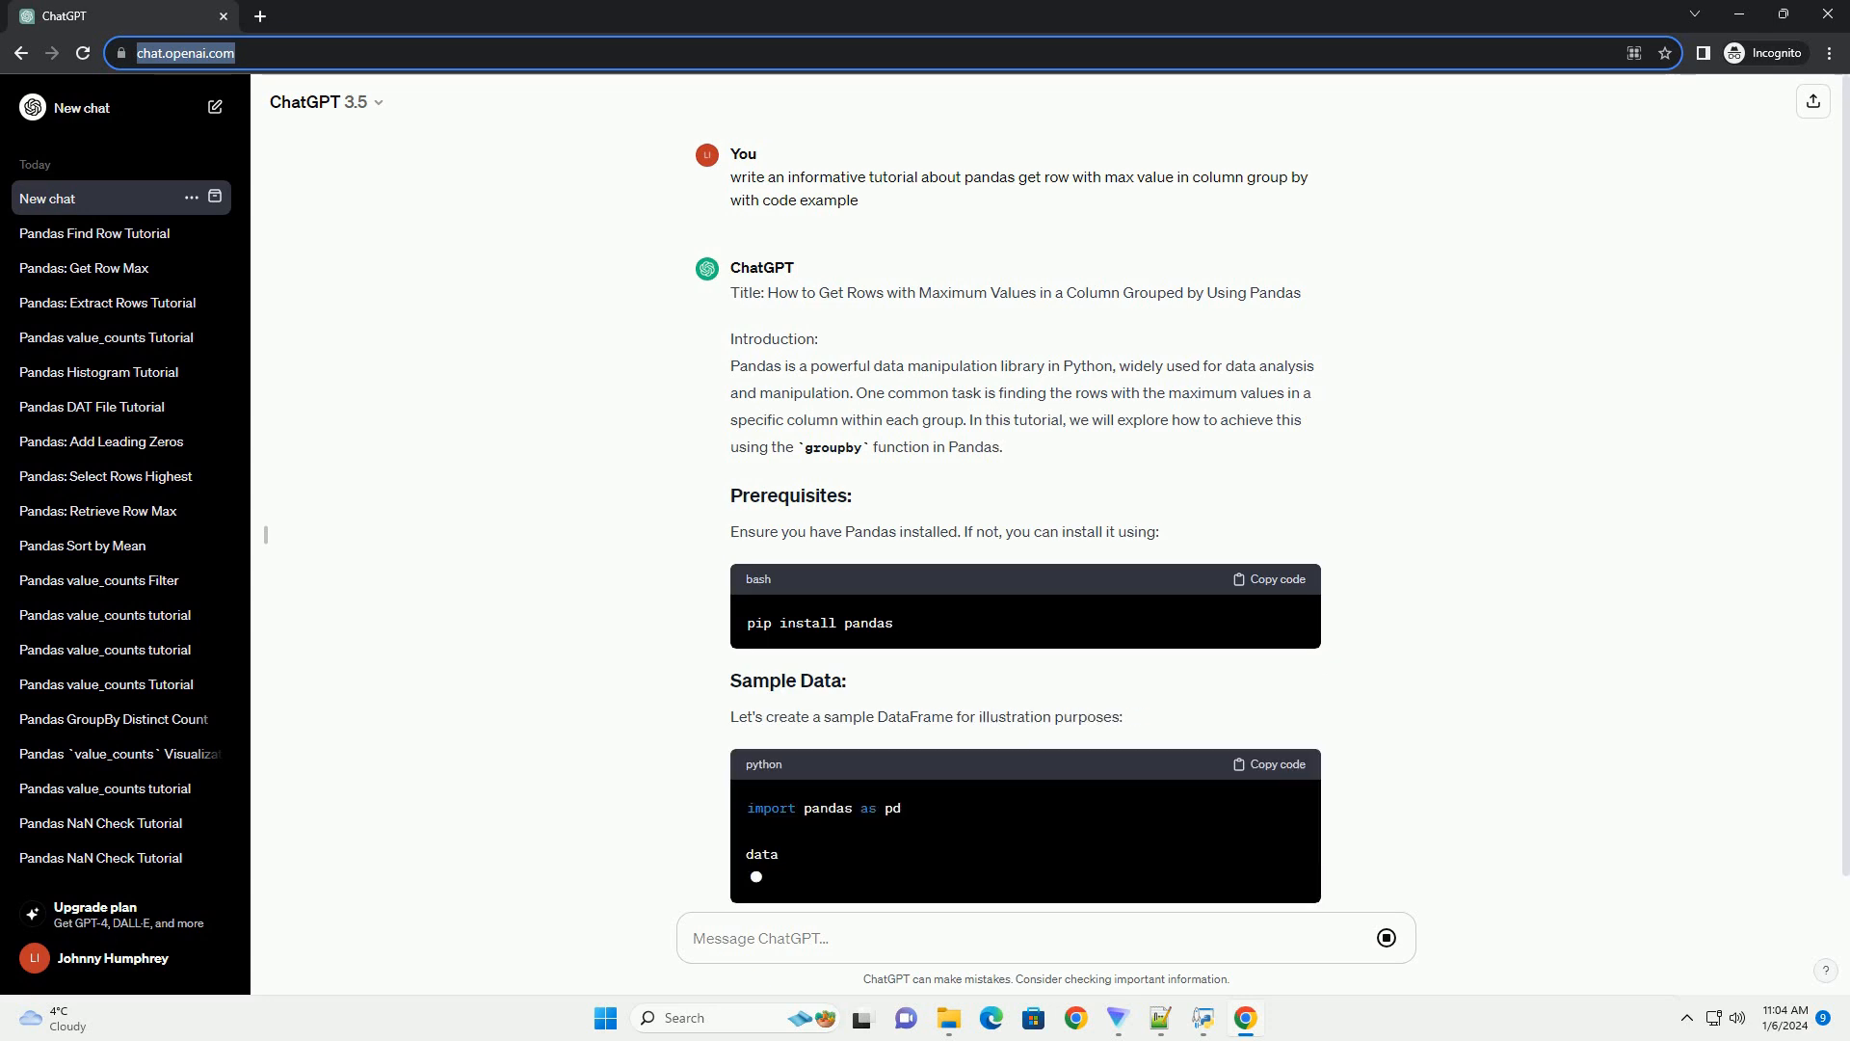
pyautogui.scroll(-3)
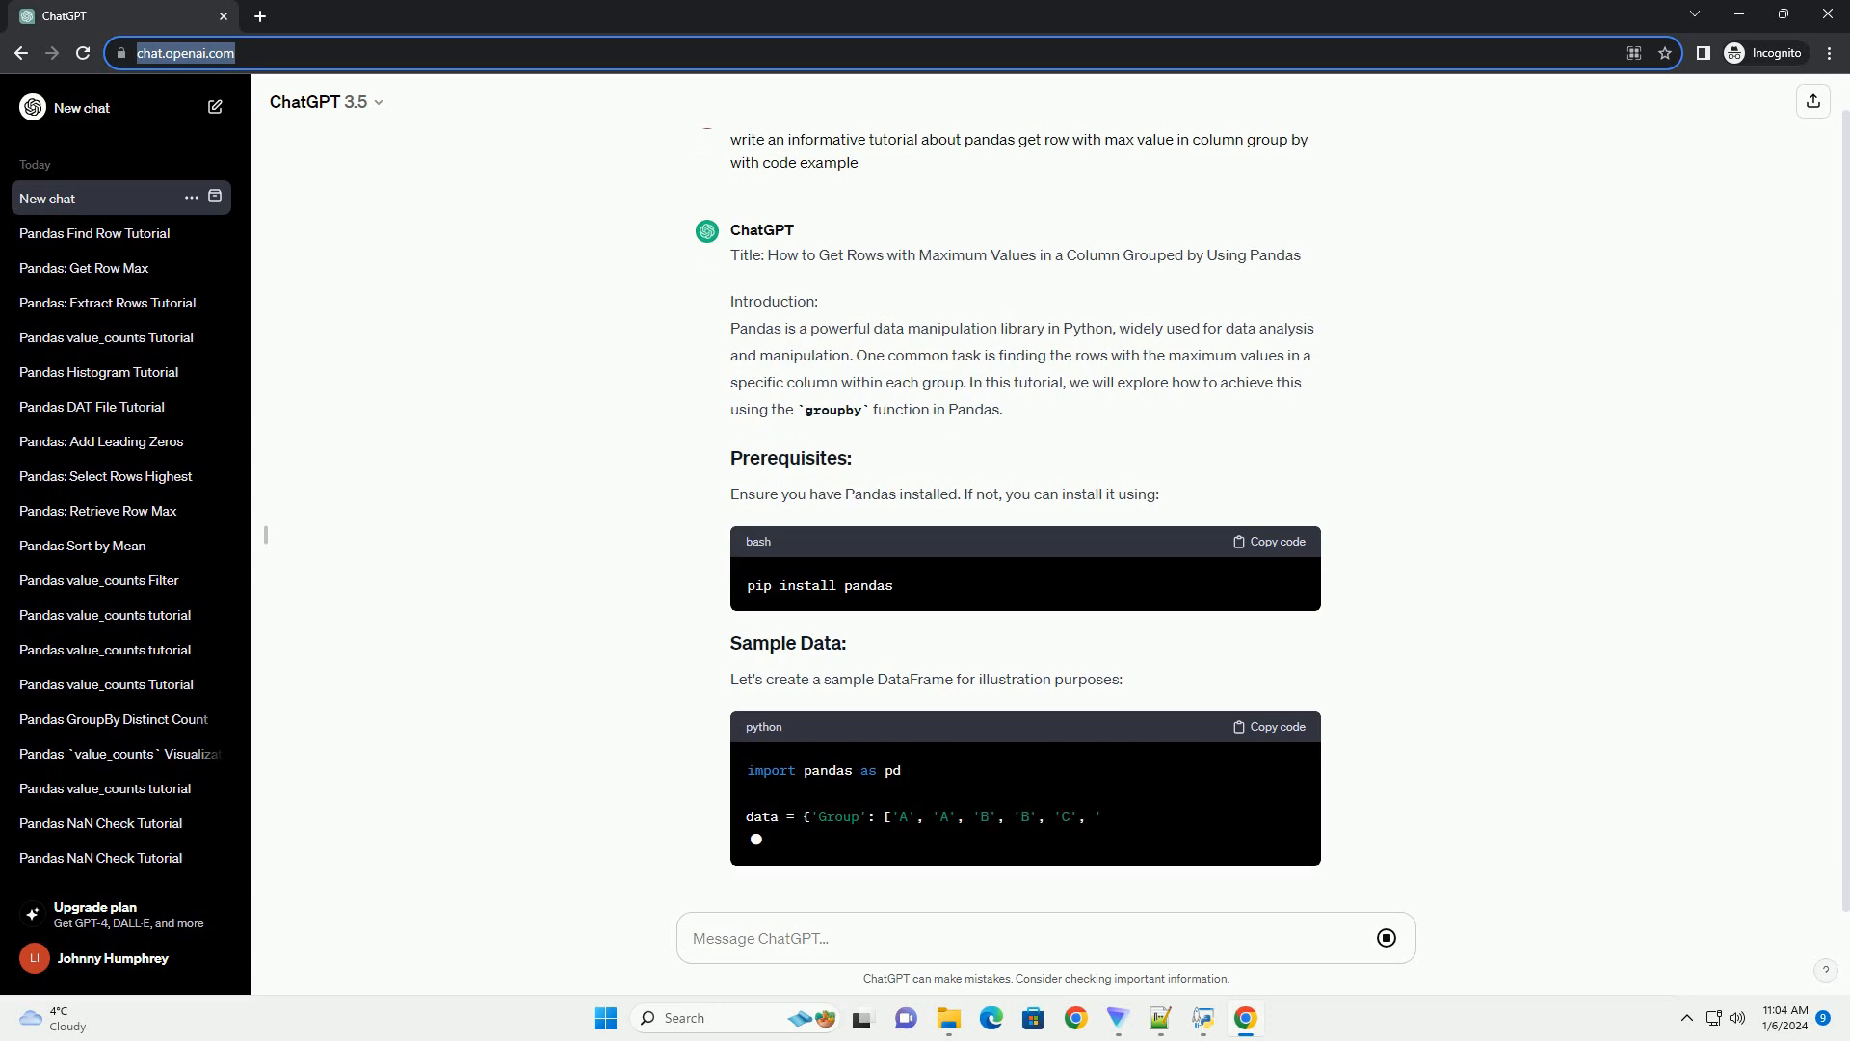
pyautogui.scroll(-3)
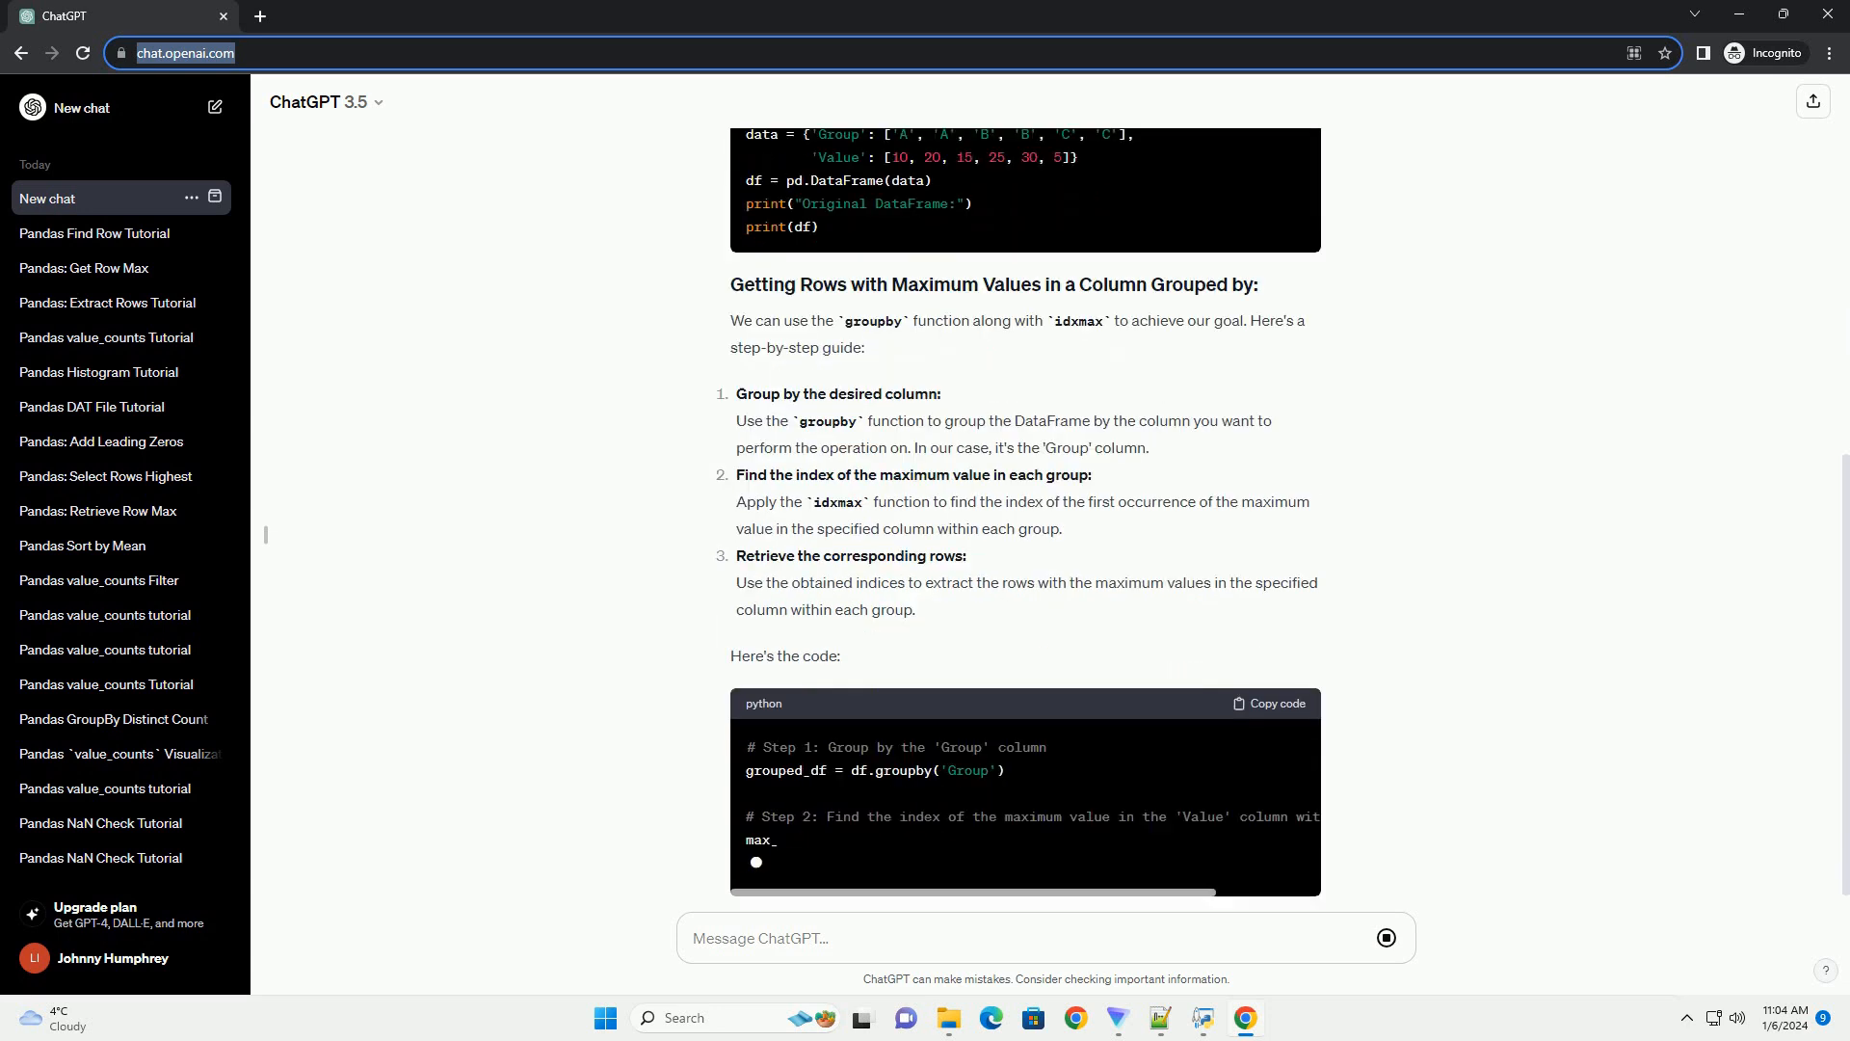
pyautogui.scroll(-3)
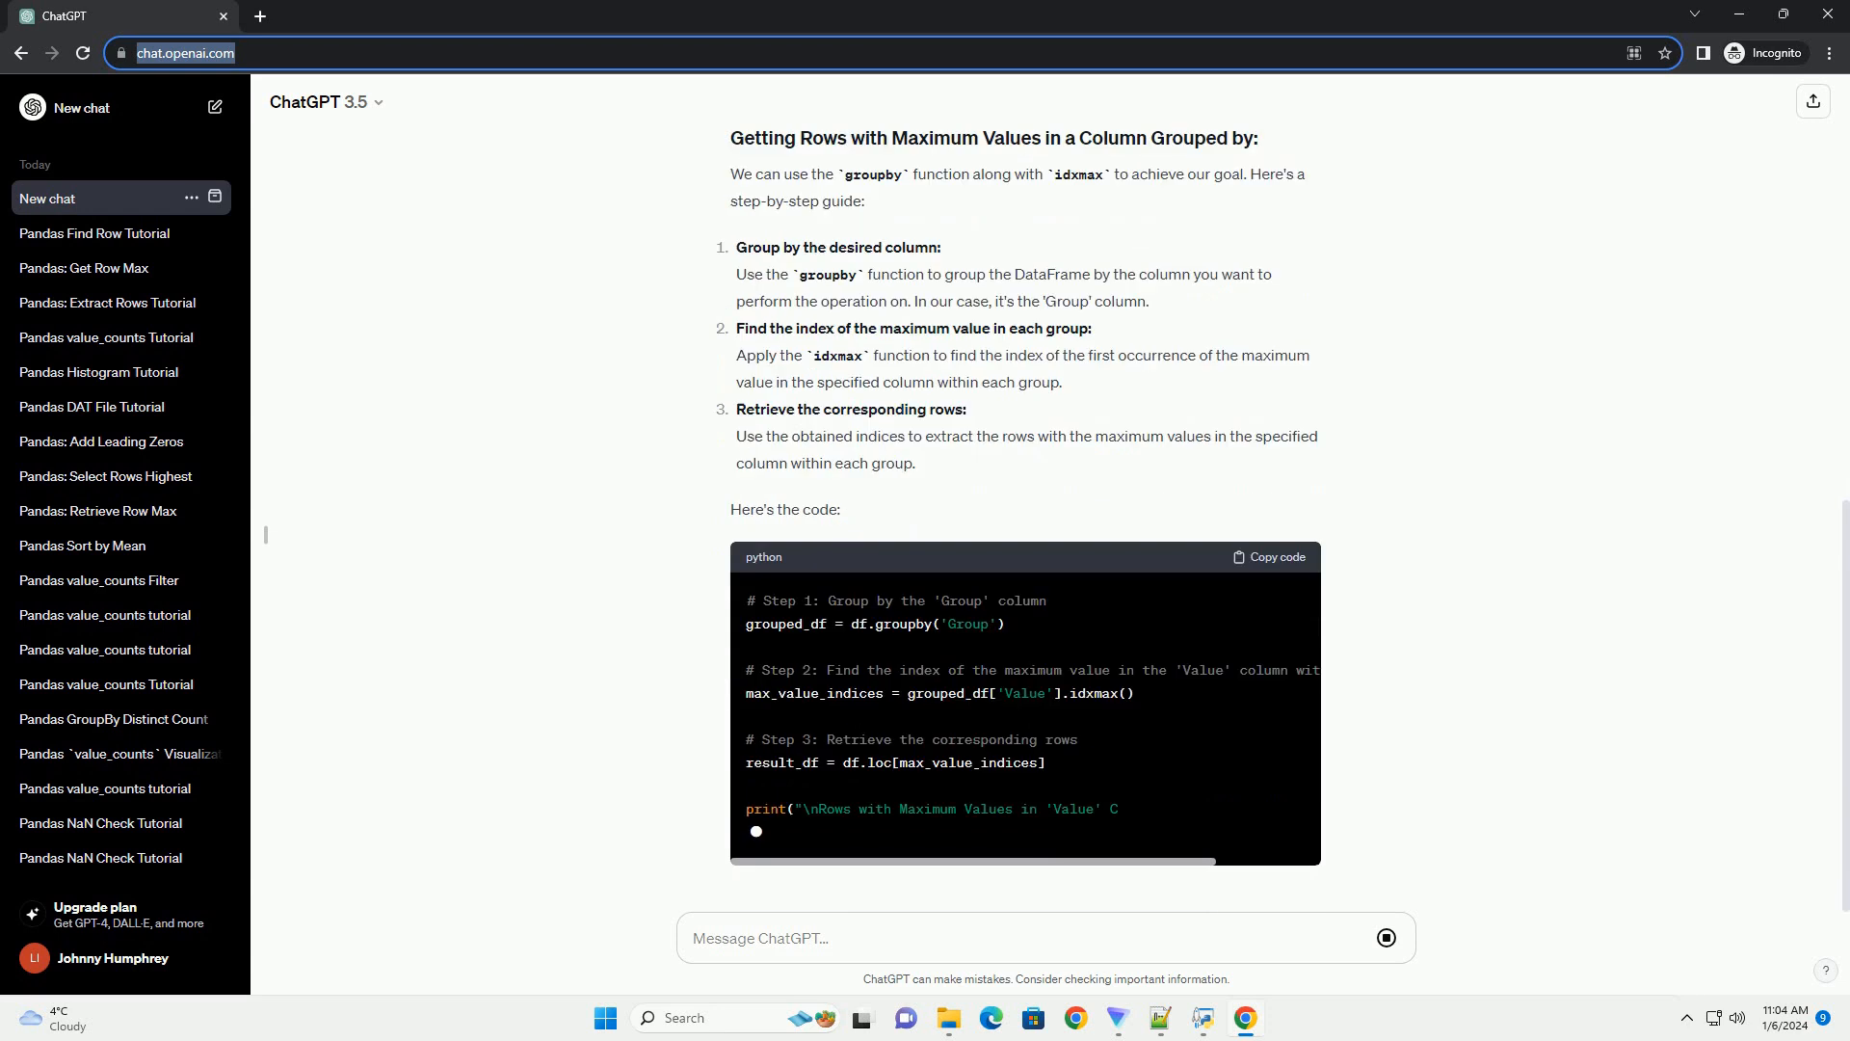
pyautogui.scroll(-3)
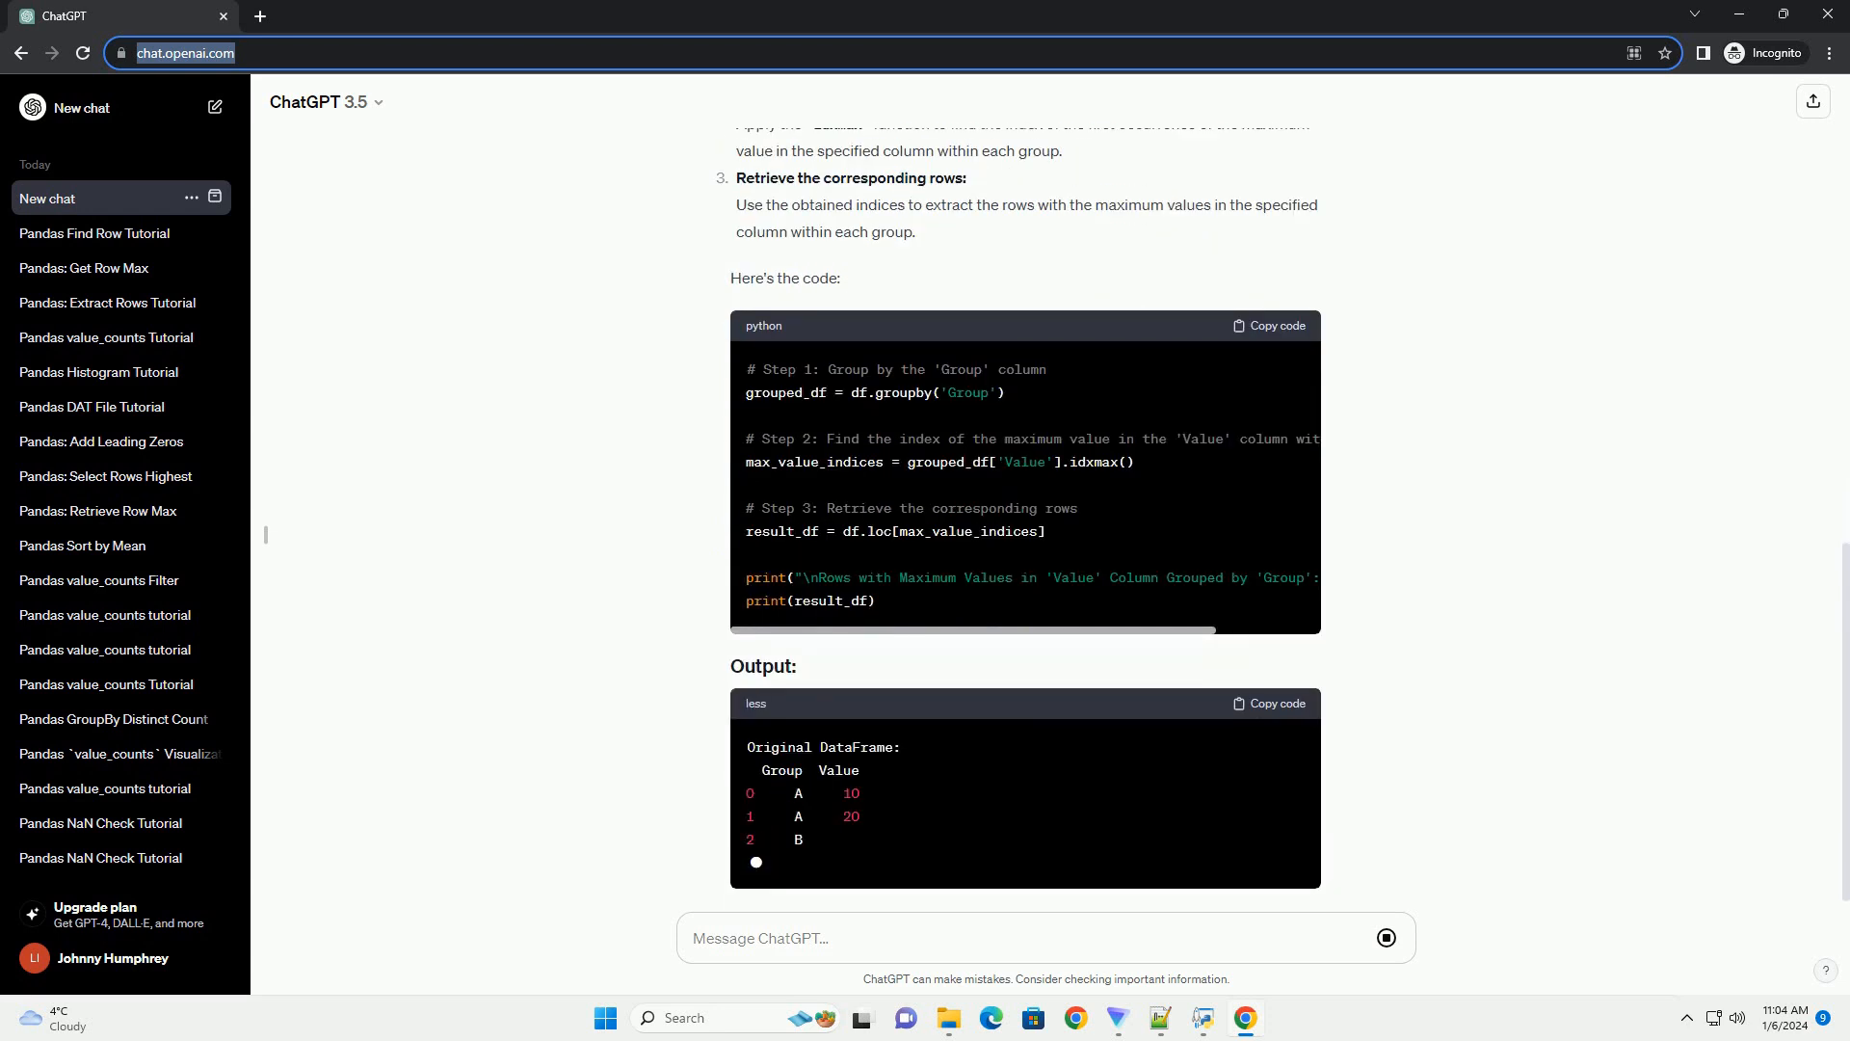
pyautogui.scroll(-3)
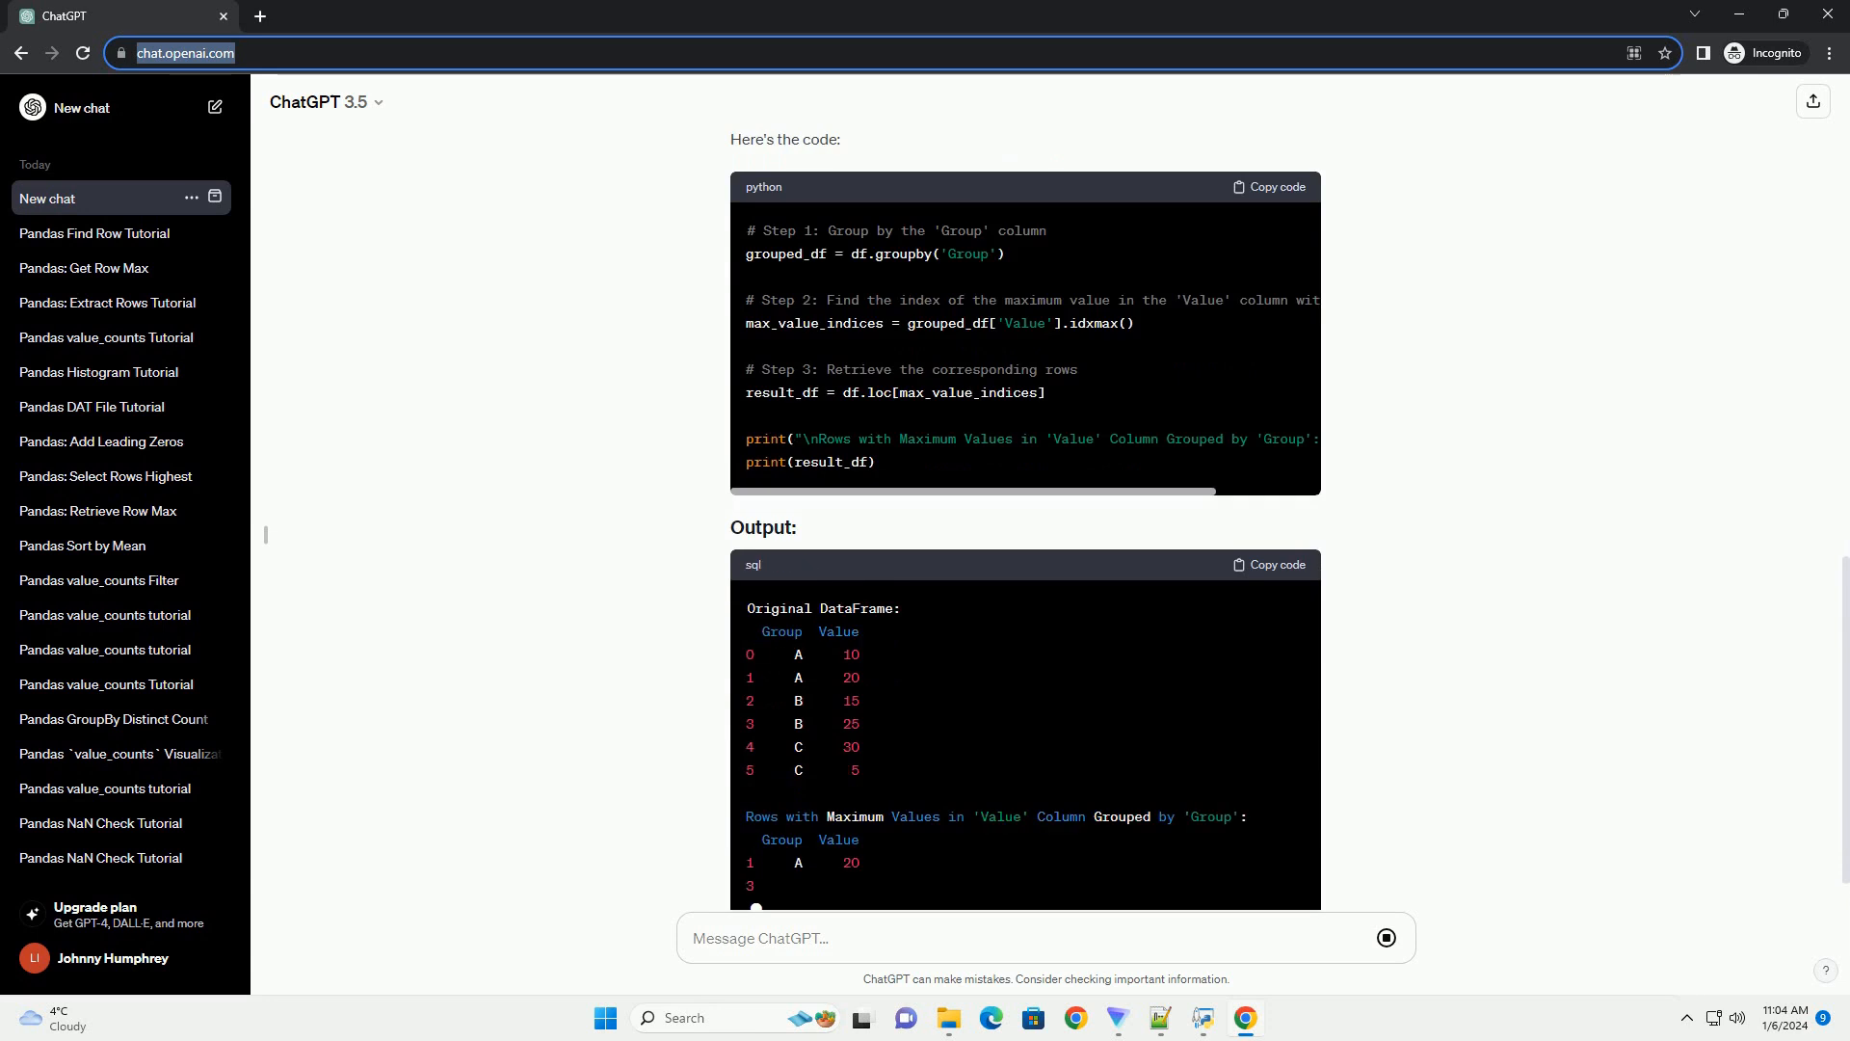